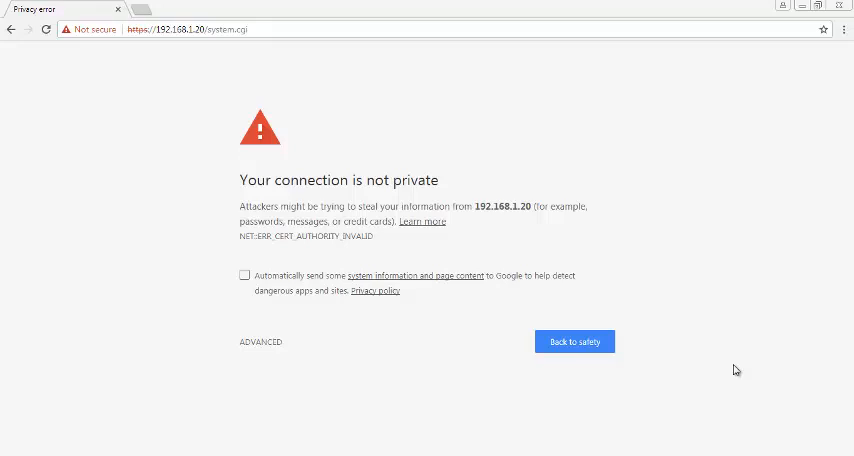
{"action": "mouse_move", "coordinate": [704, 308]}
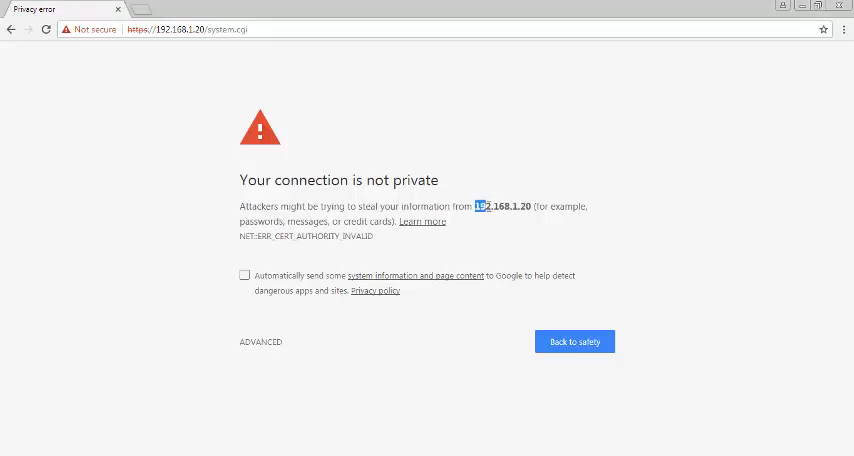
Check the computer's wired connection IPv4 settings to confirm it can reach 192.168.1.20
{"action": "left_click_drag", "start_coordinate": [476, 208], "coordinate": [530, 208]}
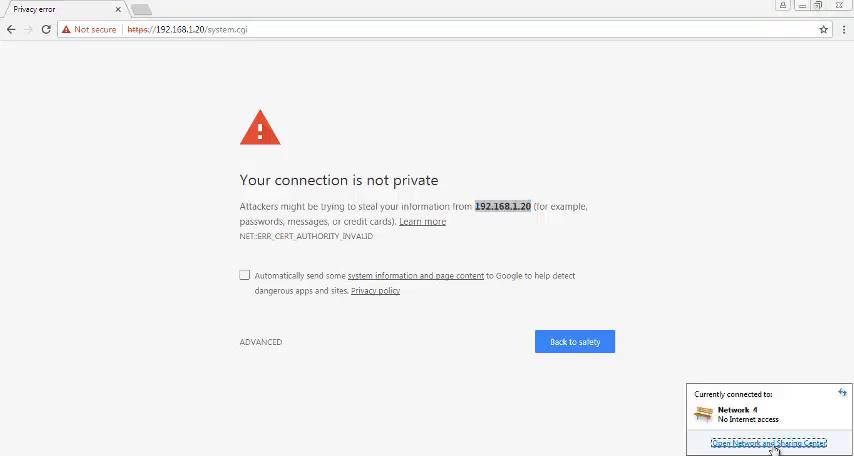
{"action": "left_click", "coordinate": [764, 440]}
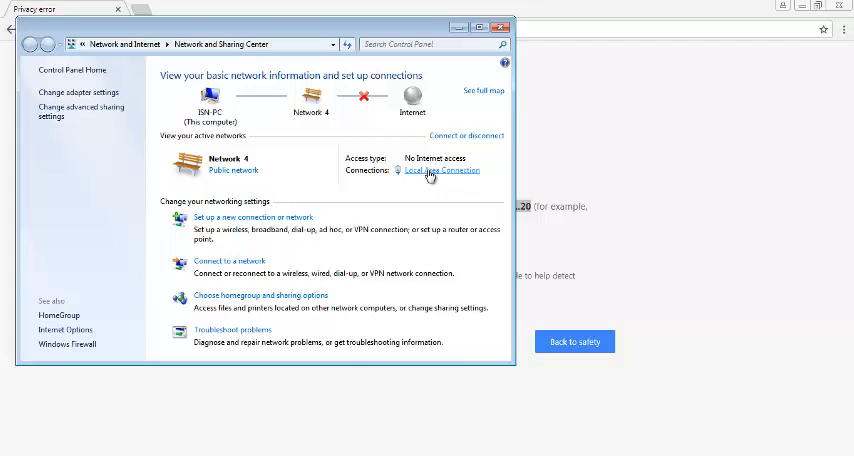
{"action": "left_click", "coordinate": [442, 170]}
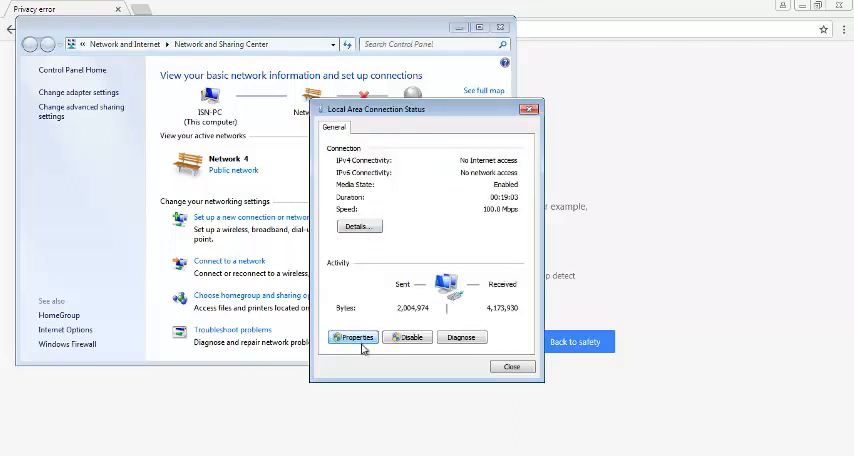
{"action": "left_click", "coordinate": [356, 336]}
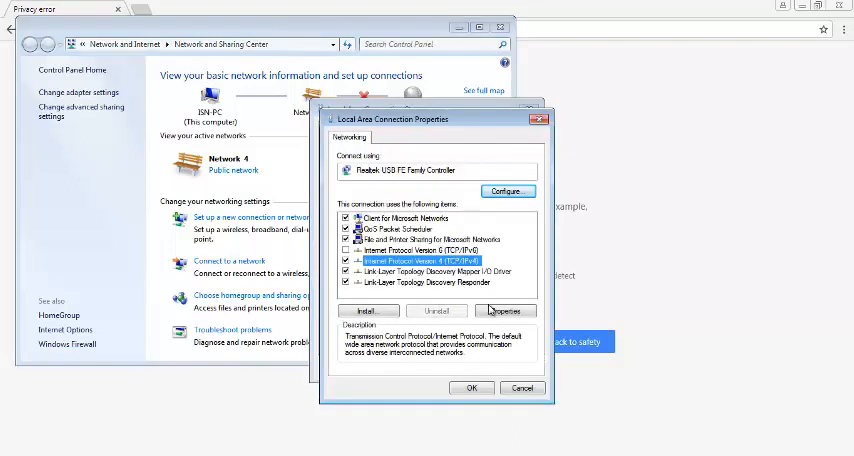
{"action": "left_click", "coordinate": [504, 310]}
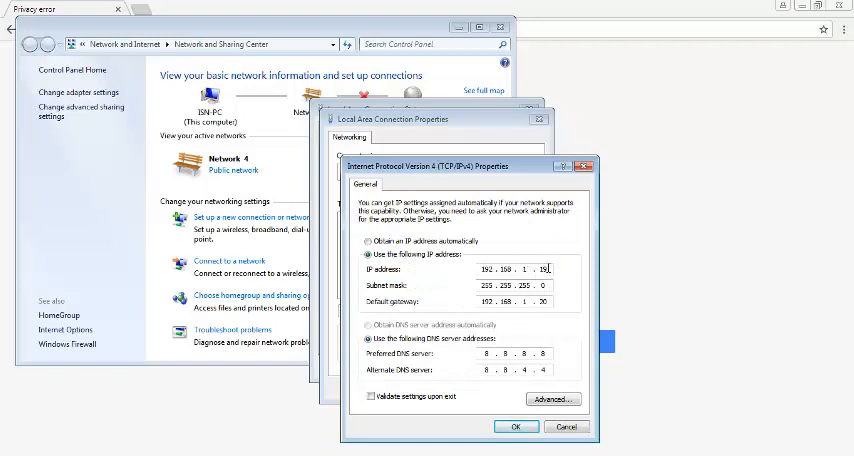
{"action": "left_click", "coordinate": [516, 428]}
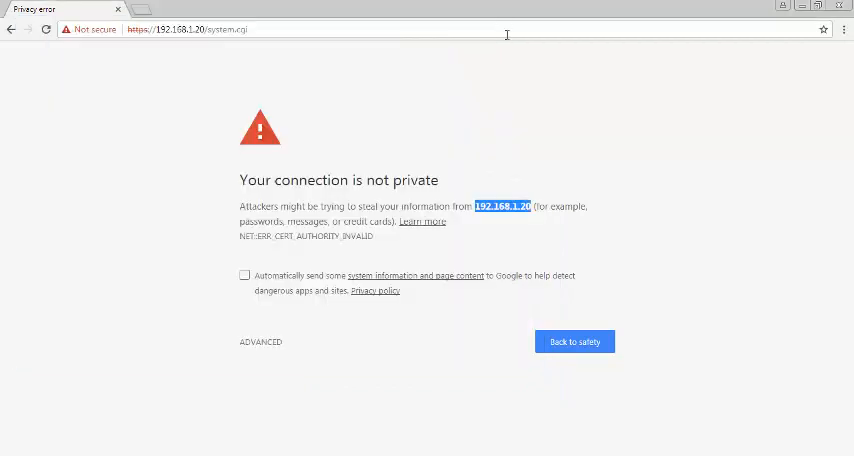
{"action": "mouse_move", "coordinate": [538, 200]}
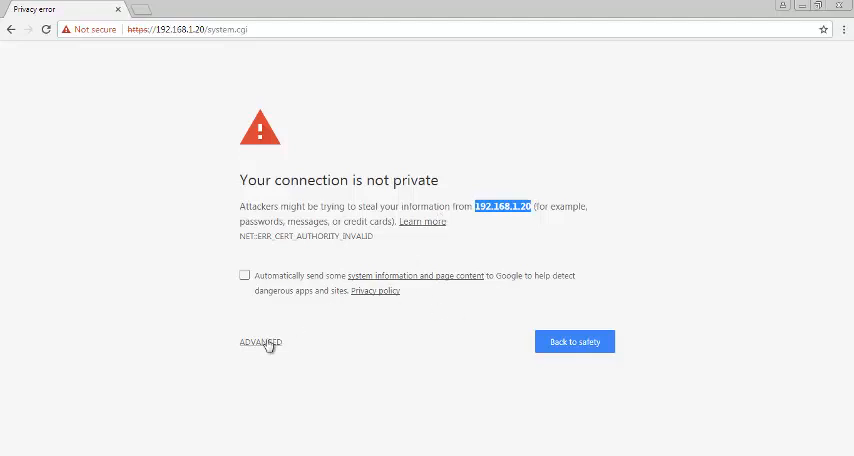
Bypass the Chrome certificate warning and proceed to 192.168.1.20
{"action": "left_click", "coordinate": [260, 342]}
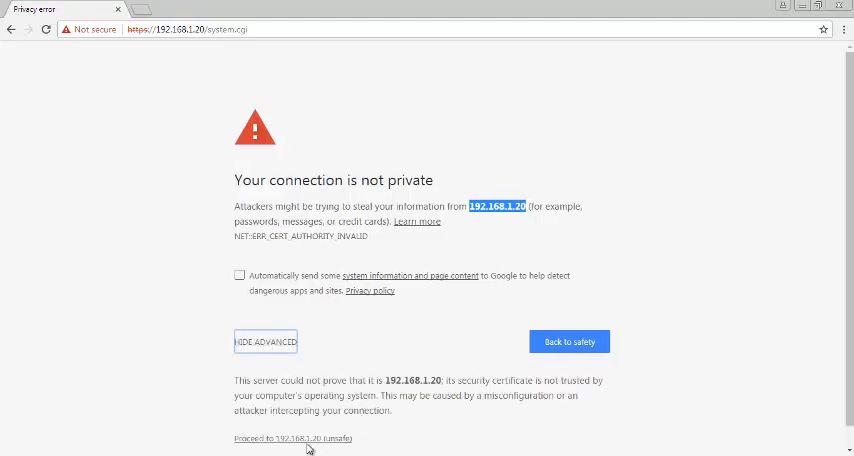
{"action": "left_click", "coordinate": [292, 438]}
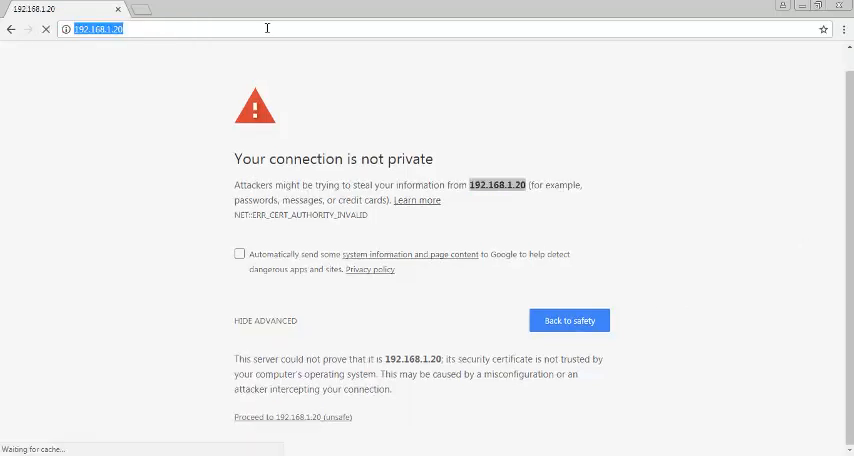
{"action": "left_click", "coordinate": [292, 416]}
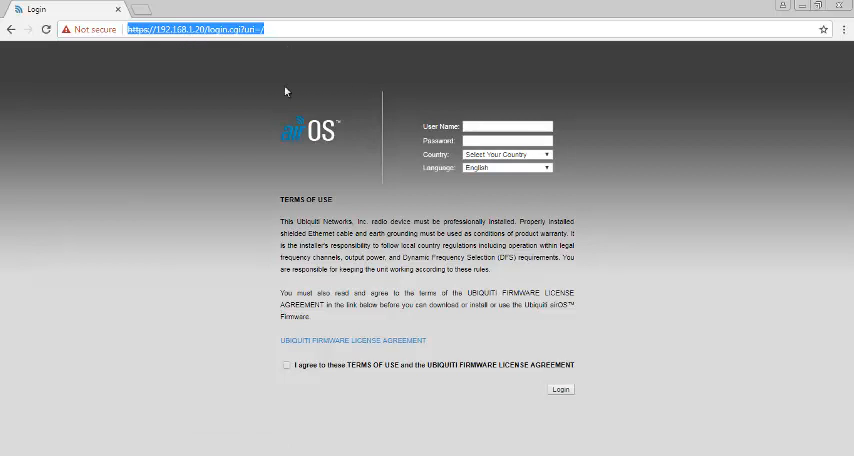
Sign in as ubnt with United States as country and the terms of use accepted
{"action": "left_click", "coordinate": [508, 126]}
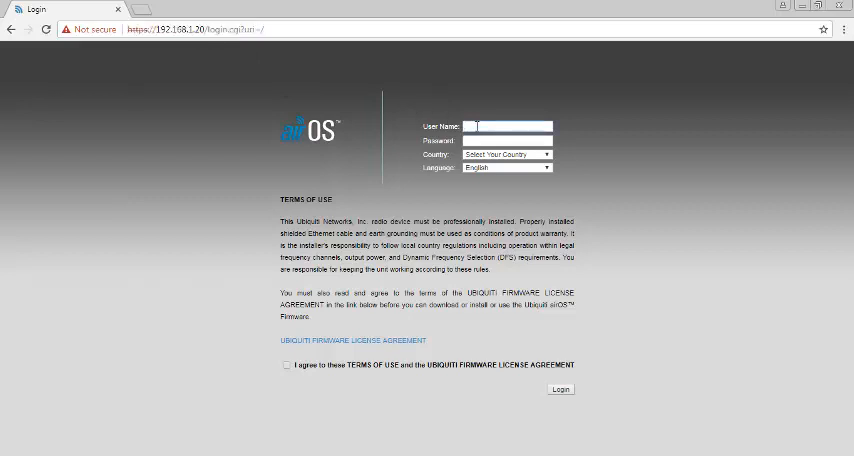
{"action": "type", "text": "ubnt"}
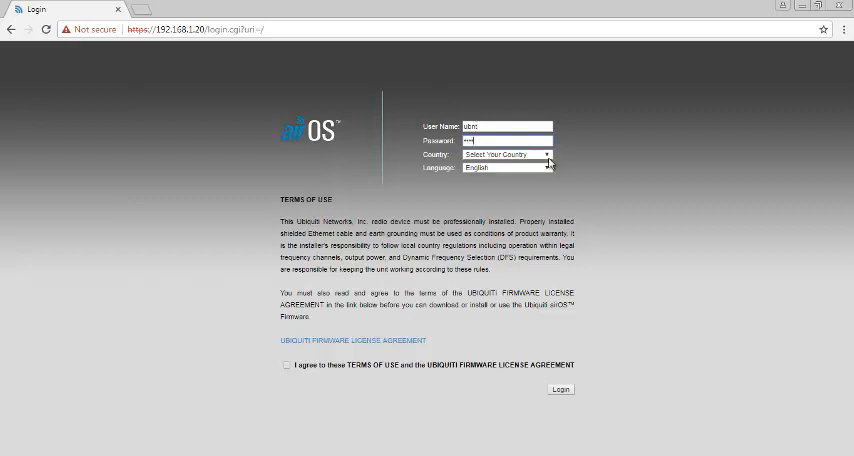
{"action": "left_click", "coordinate": [504, 154]}
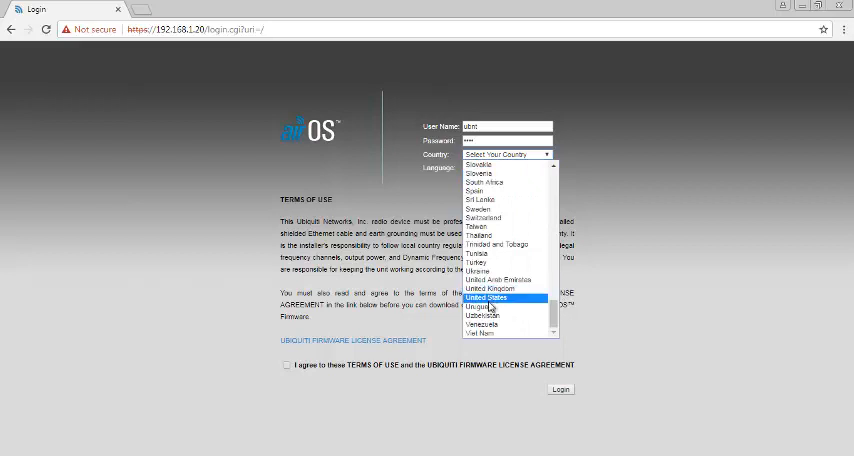
{"action": "left_click", "coordinate": [486, 296]}
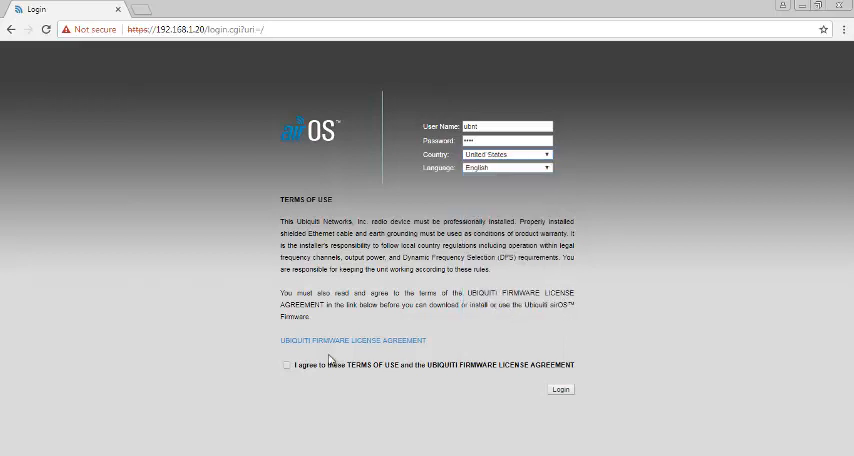
{"action": "left_click", "coordinate": [286, 364]}
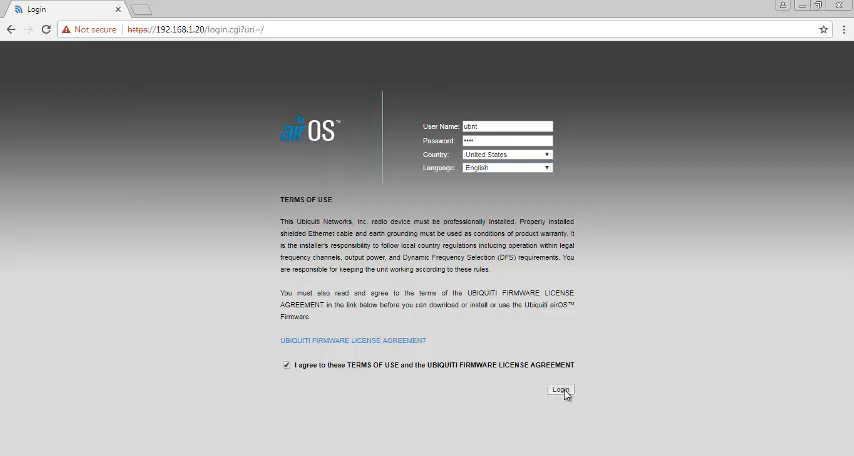
{"action": "left_click", "coordinate": [560, 390]}
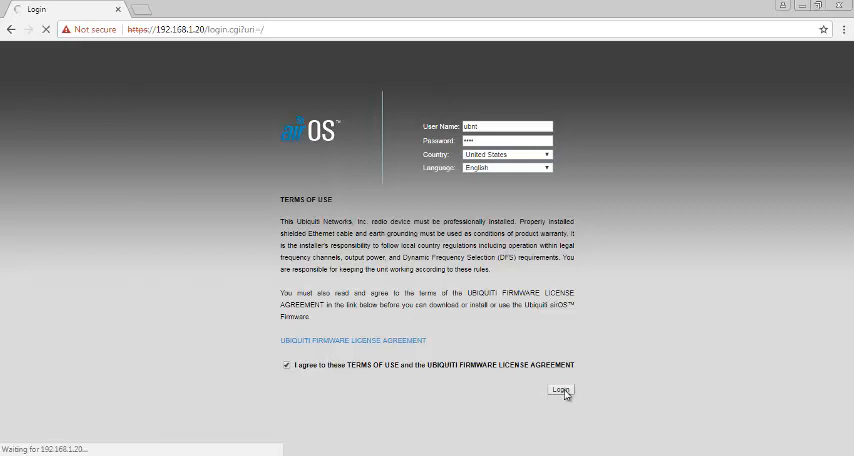
Set wireless mode to Access Point with WDS transparent bridge and SSID 'TimiGal'
{"action": "left_click", "coordinate": [558, 390]}
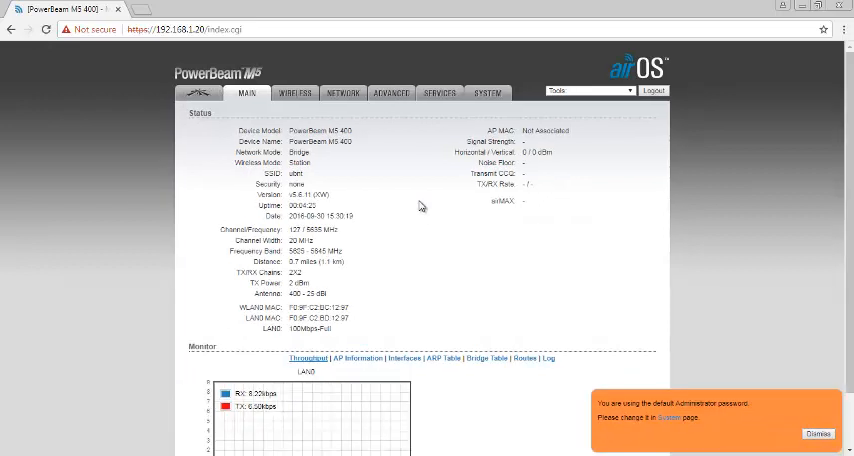
{"action": "left_click", "coordinate": [294, 92]}
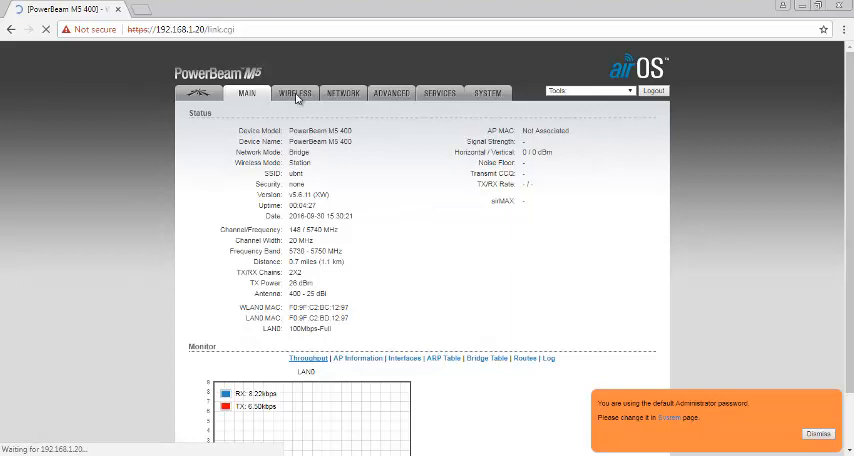
{"action": "left_click", "coordinate": [294, 92]}
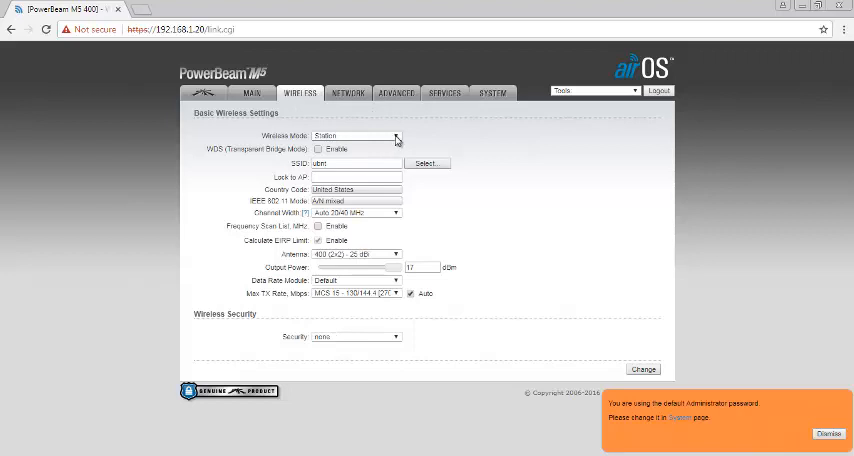
{"action": "left_click", "coordinate": [356, 136]}
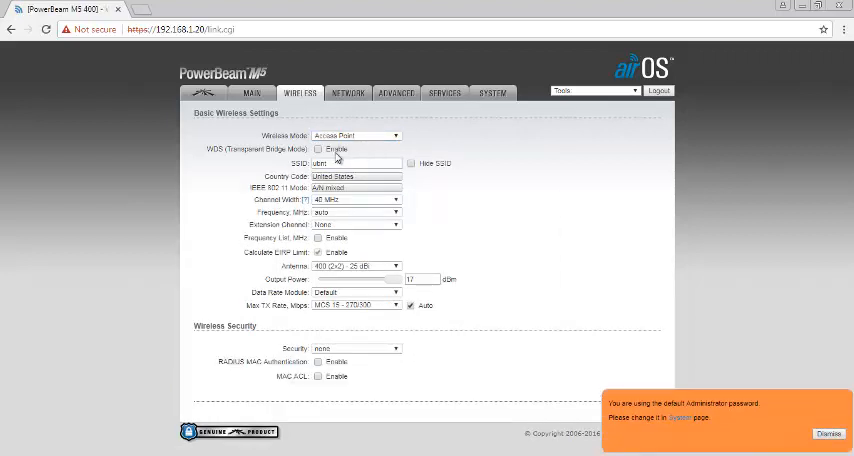
{"action": "left_click", "coordinate": [318, 148]}
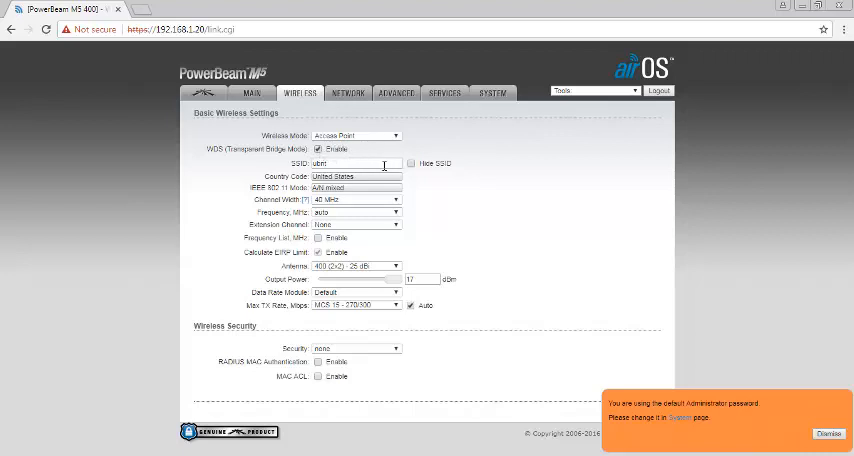
{"action": "double_click", "coordinate": [340, 164]}
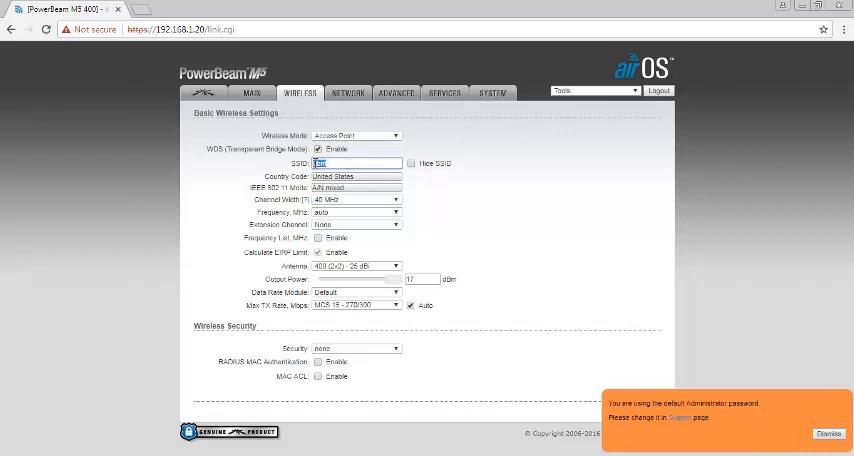
{"action": "type", "text": "TimiGal"}
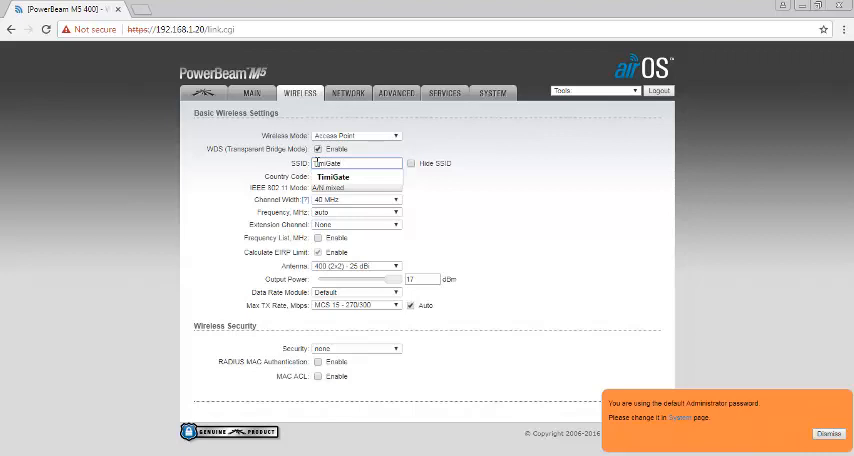
{"action": "left_click", "coordinate": [356, 176]}
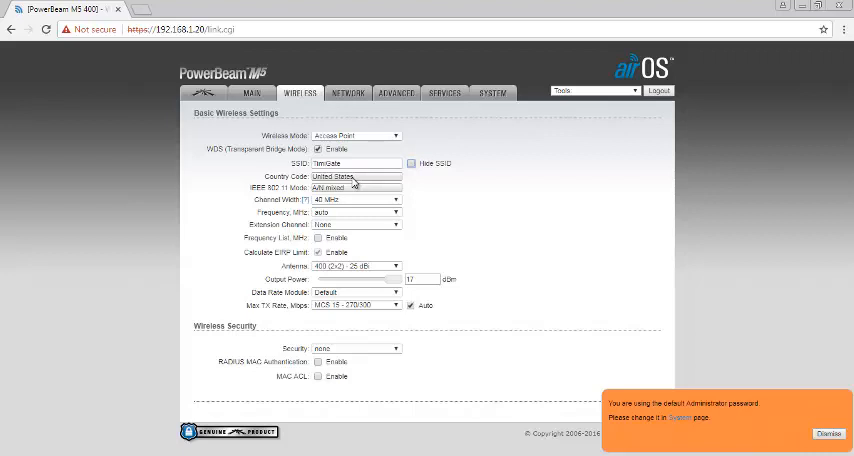
{"action": "mouse_move", "coordinate": [282, 210]}
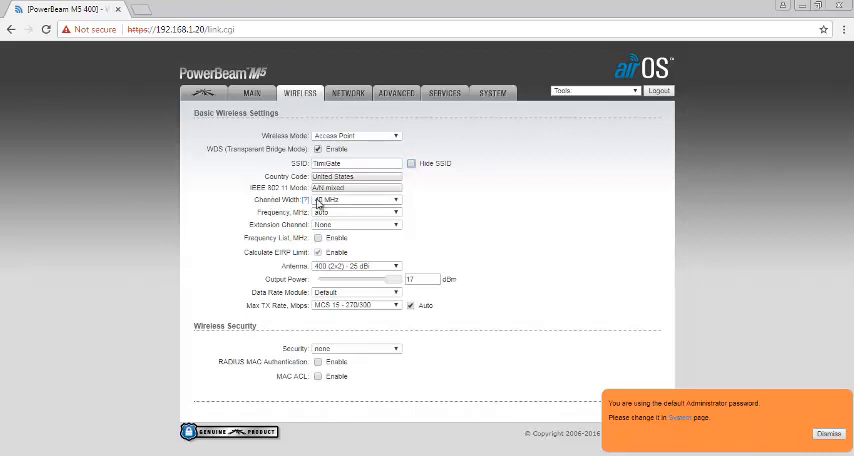
Set the channel width to 40 MHz and choose a fixed operating frequency
{"action": "left_click", "coordinate": [356, 200]}
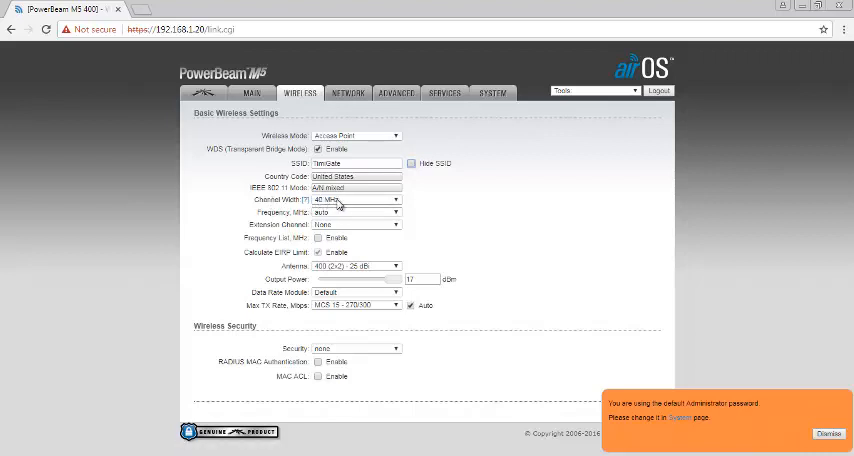
{"action": "left_click", "coordinate": [356, 200]}
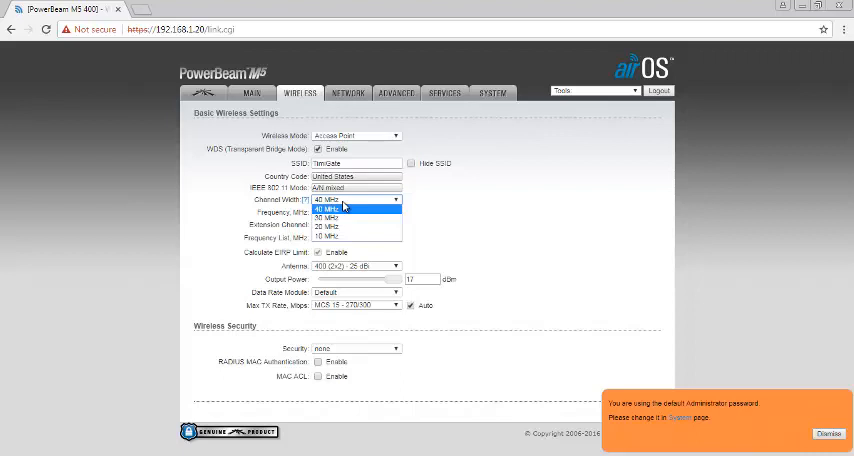
{"action": "left_click", "coordinate": [350, 208]}
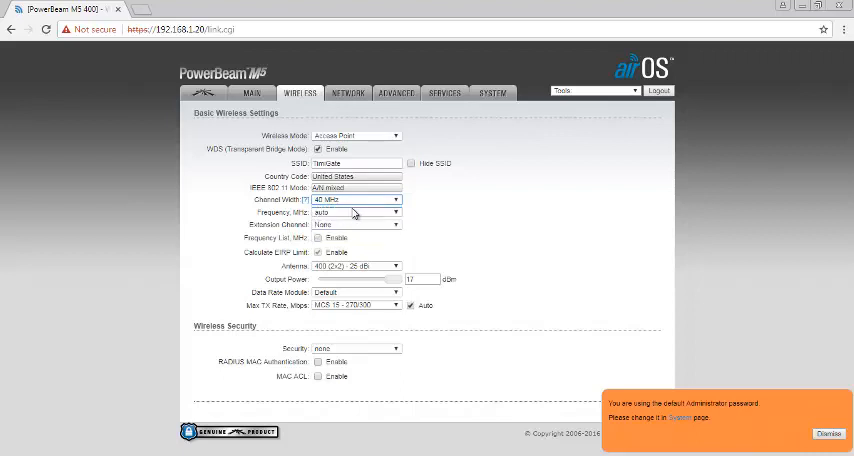
{"action": "mouse_move", "coordinate": [350, 216]}
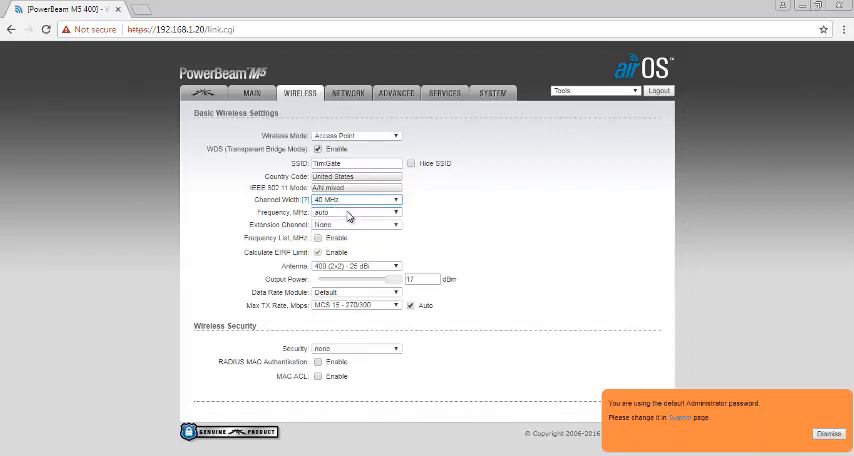
{"action": "left_click", "coordinate": [356, 212]}
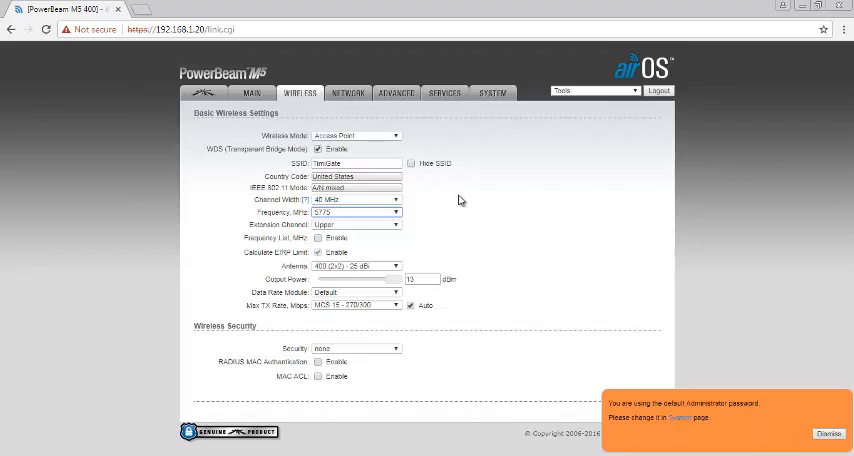
{"action": "mouse_move", "coordinate": [504, 256]}
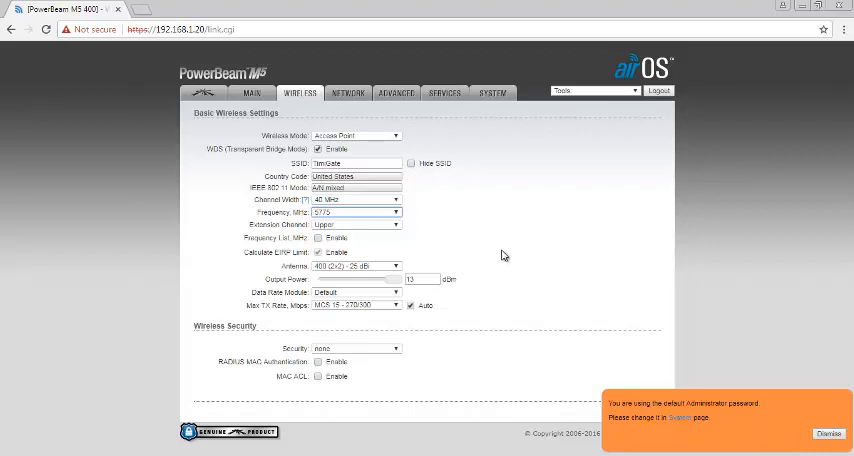
{"action": "mouse_move", "coordinate": [710, 268]}
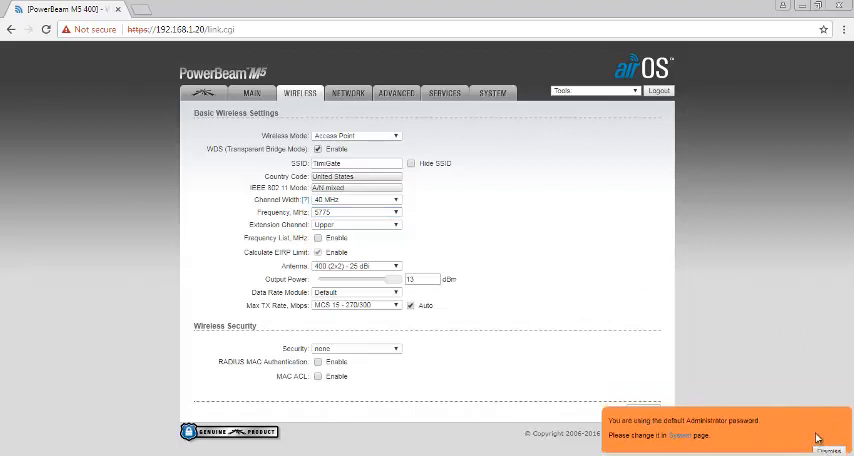
Save the wireless settings and enter a new administrator password in the Change Password dialog
{"action": "left_click", "coordinate": [644, 410]}
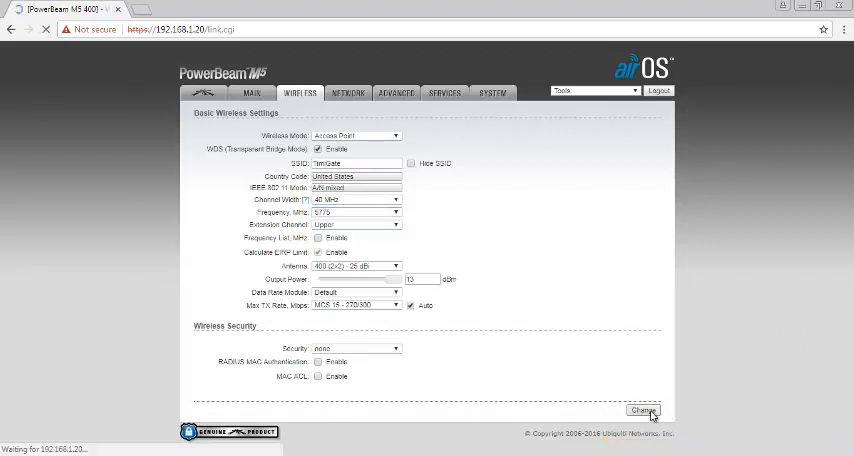
{"action": "left_click", "coordinate": [644, 410]}
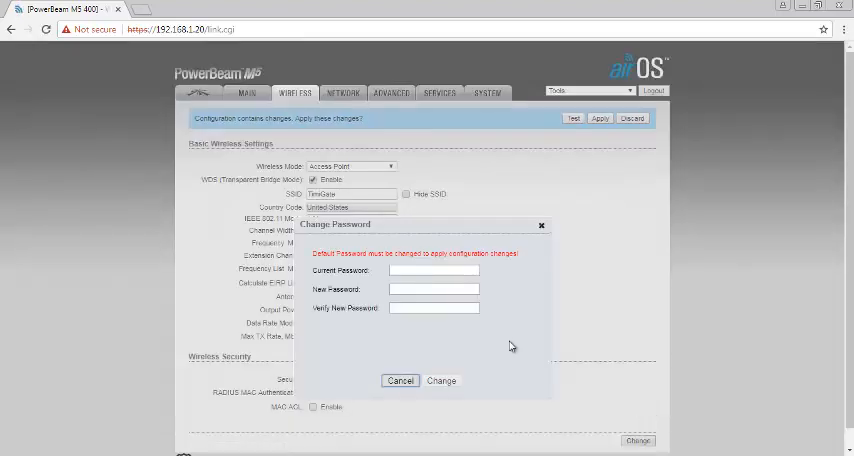
{"action": "left_click", "coordinate": [436, 270]}
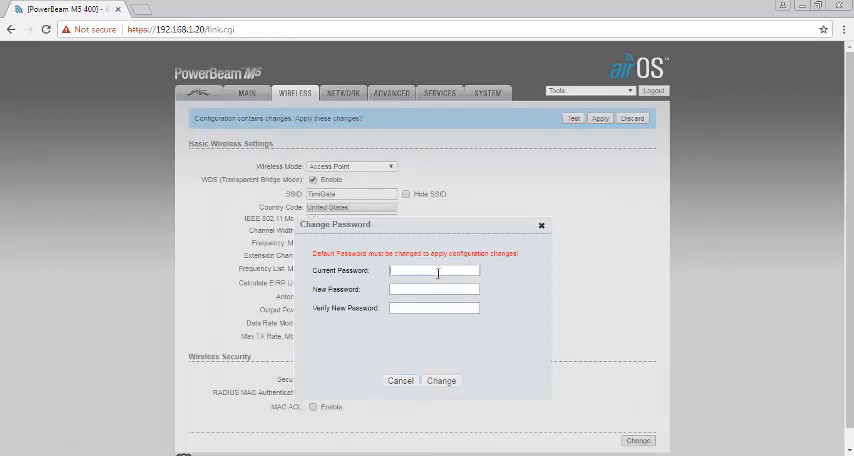
{"action": "type", "text": "••••"}
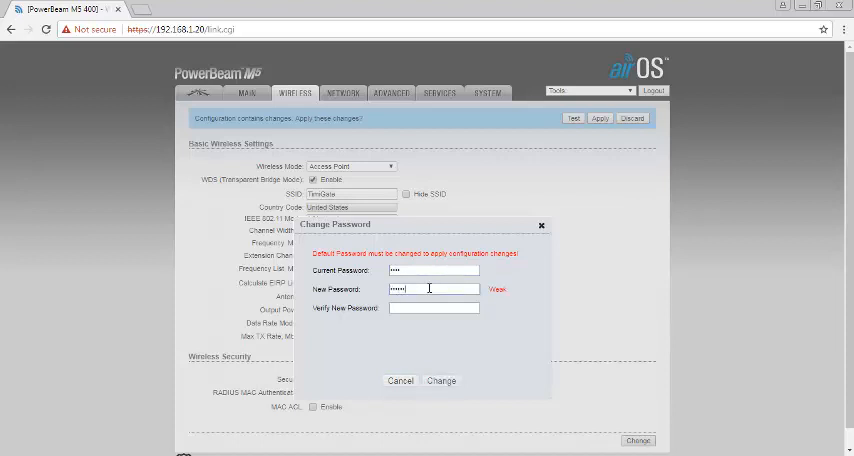
{"action": "type", "text": "H"}
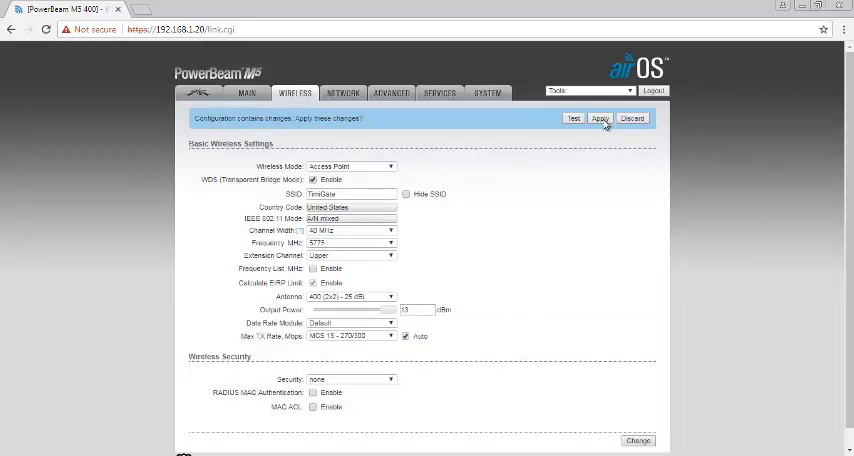
Apply the pending changes and proceed past the certificate warning to 192.168.1.20
{"action": "left_click", "coordinate": [600, 118]}
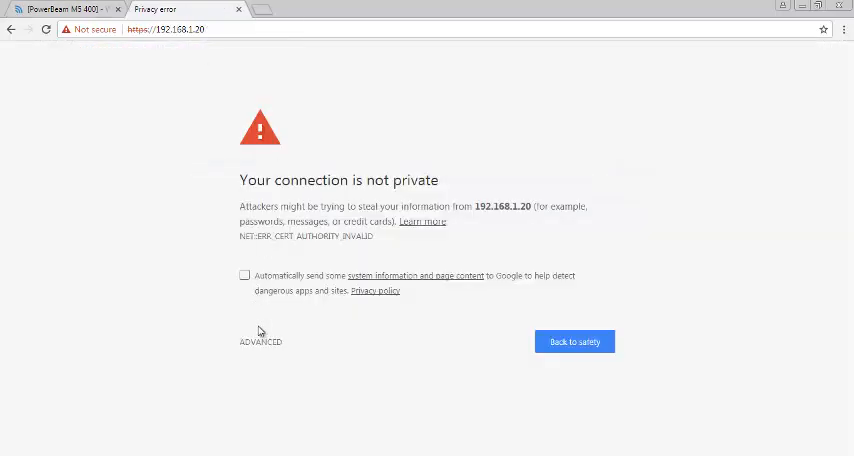
{"action": "left_click", "coordinate": [260, 340]}
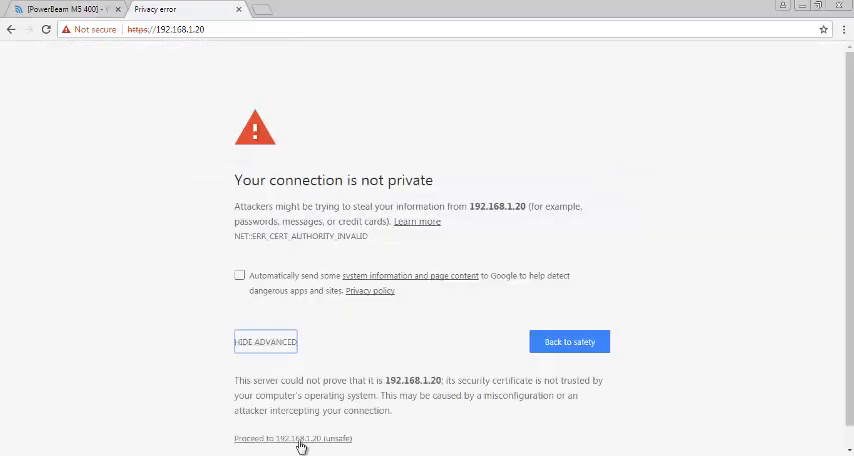
{"action": "left_click", "coordinate": [292, 438]}
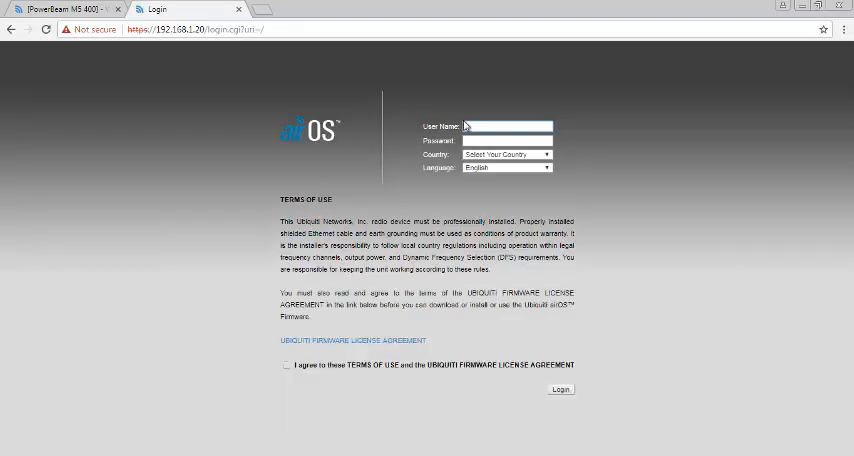
Sign back in as ubnt with United States selected and the terms accepted
{"action": "type", "text": "ubnt"}
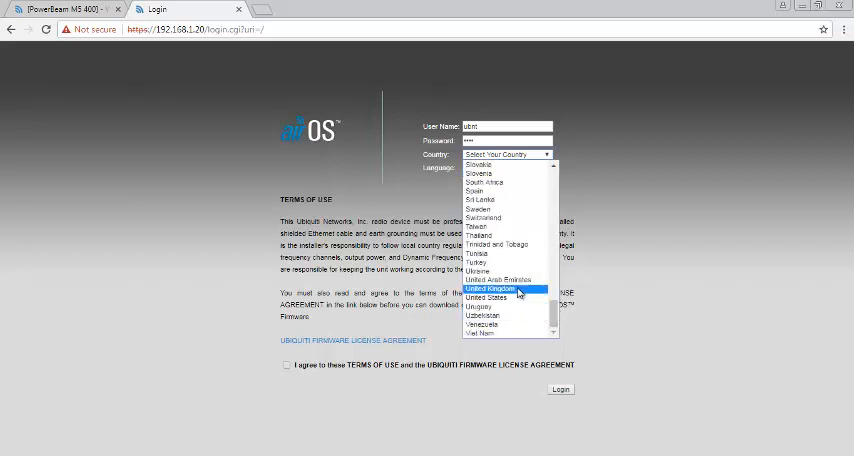
{"action": "left_click", "coordinate": [490, 296]}
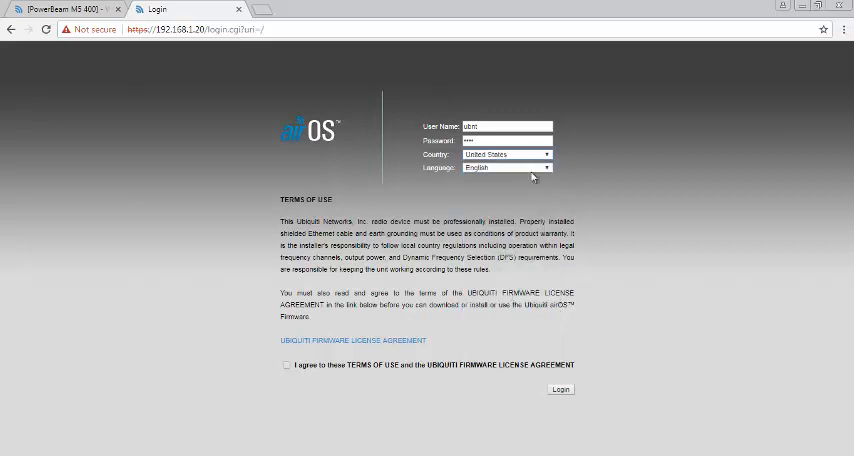
{"action": "left_click", "coordinate": [288, 364]}
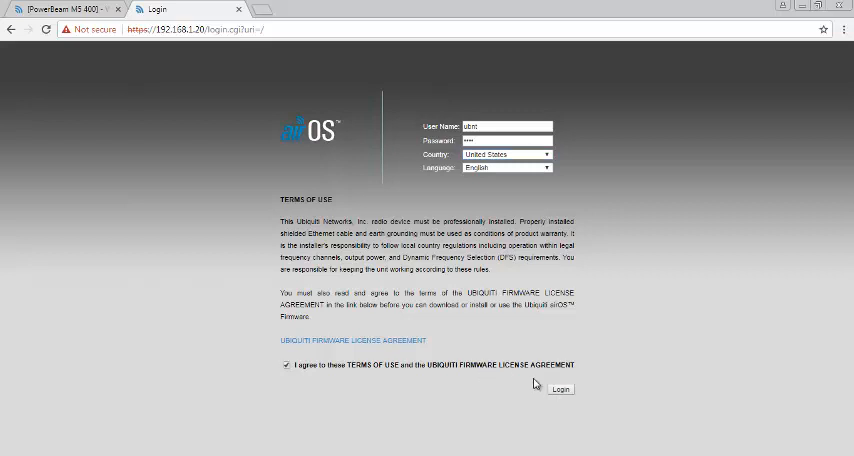
{"action": "left_click", "coordinate": [560, 388]}
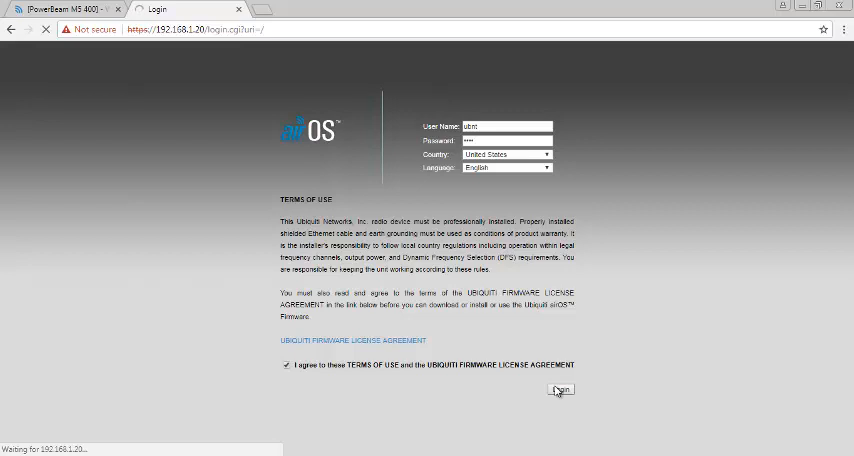
{"action": "left_click", "coordinate": [560, 390]}
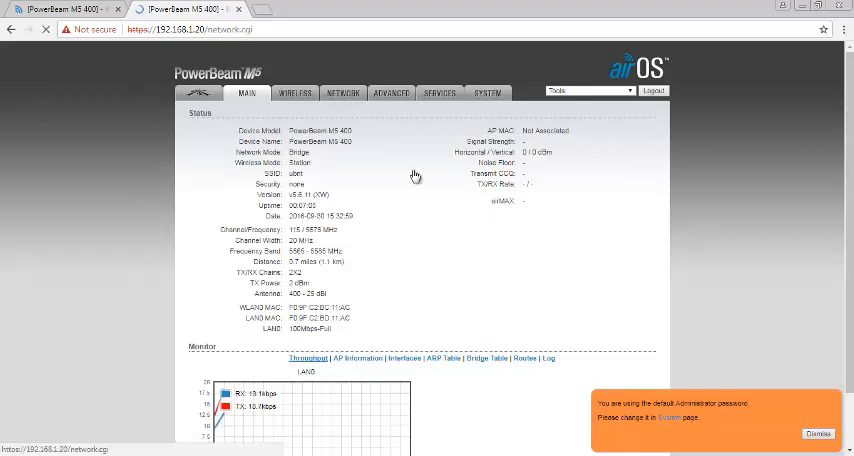
Save the Network settings keeping 192.168.1.20 and enter the current password in Change Password
{"action": "left_click", "coordinate": [348, 92]}
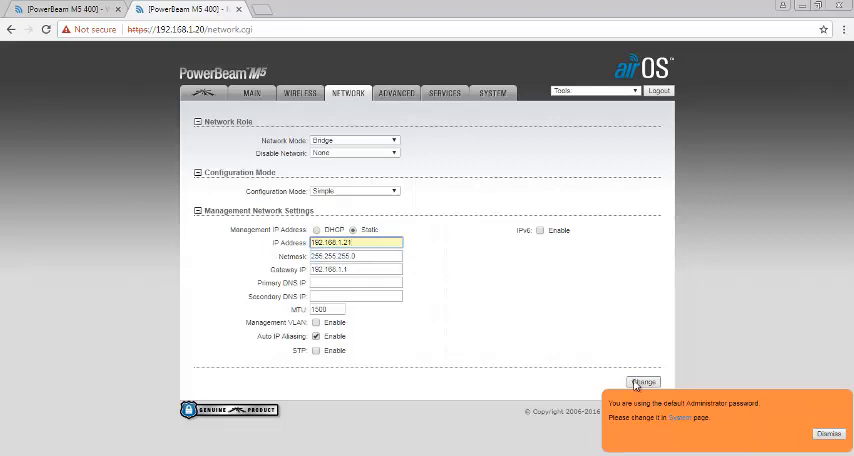
{"action": "left_click", "coordinate": [644, 382]}
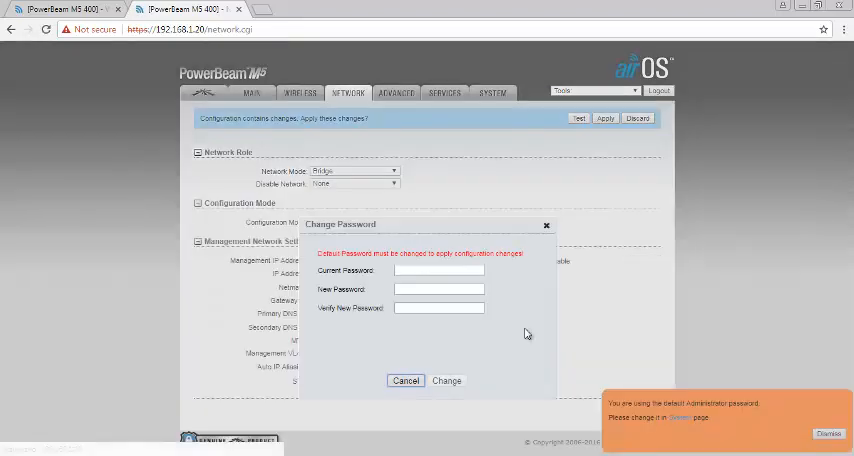
{"action": "left_click", "coordinate": [438, 272]}
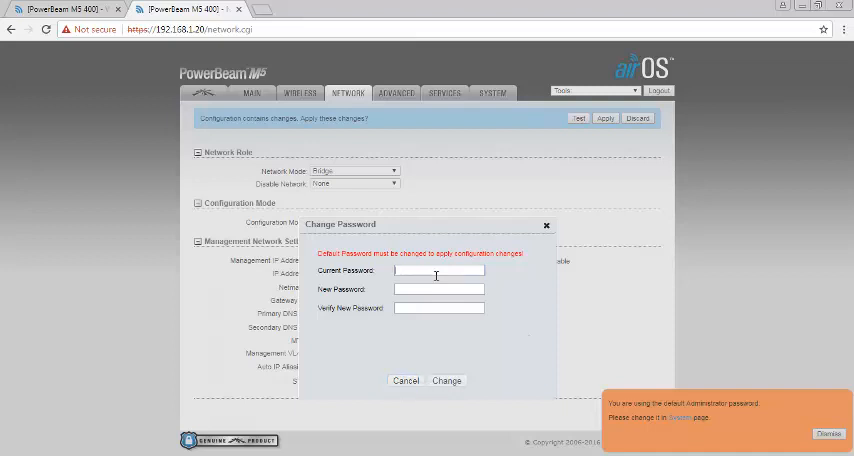
{"action": "type", "text": "••••"}
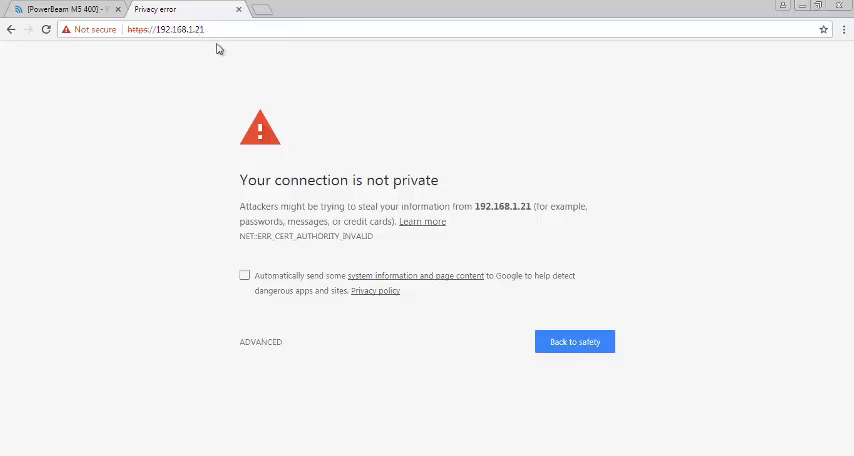
{"action": "mouse_move", "coordinate": [260, 342]}
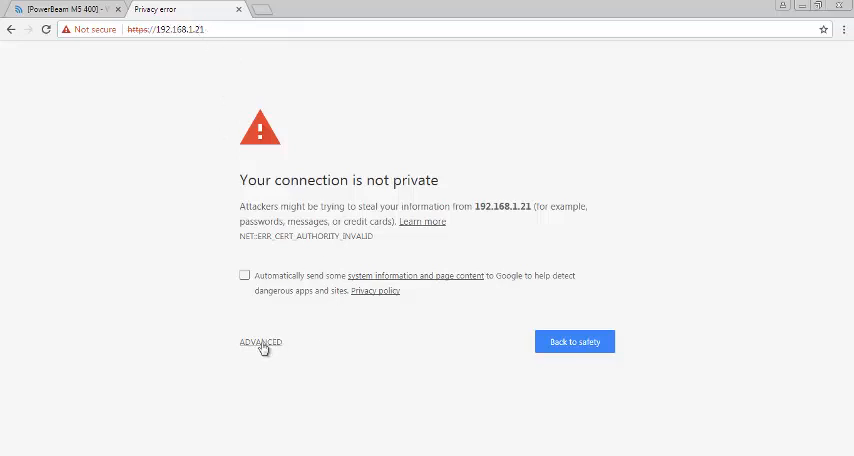
Proceed past the certificate warning for 192.168.1.21 and sign in as ubnt
{"action": "left_click", "coordinate": [260, 342]}
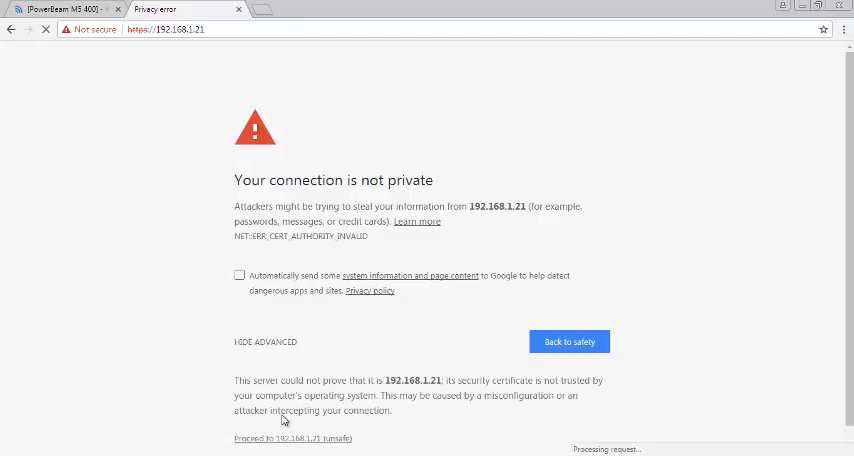
{"action": "left_click", "coordinate": [292, 438]}
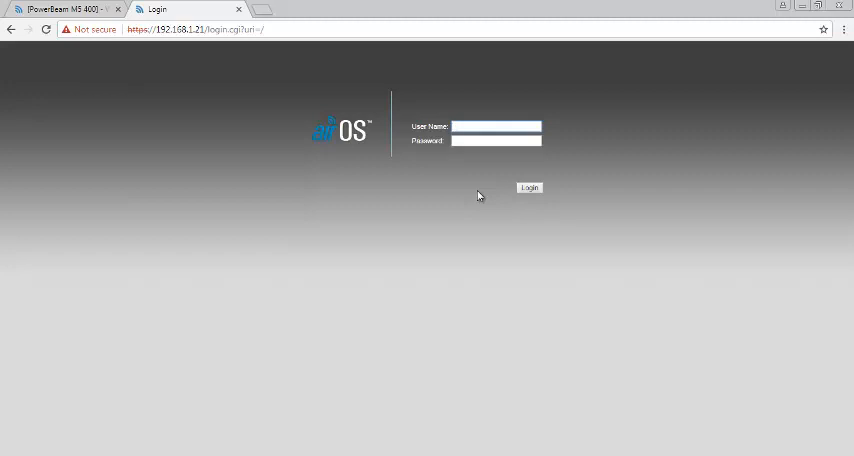
{"action": "type", "text": "ubnt"}
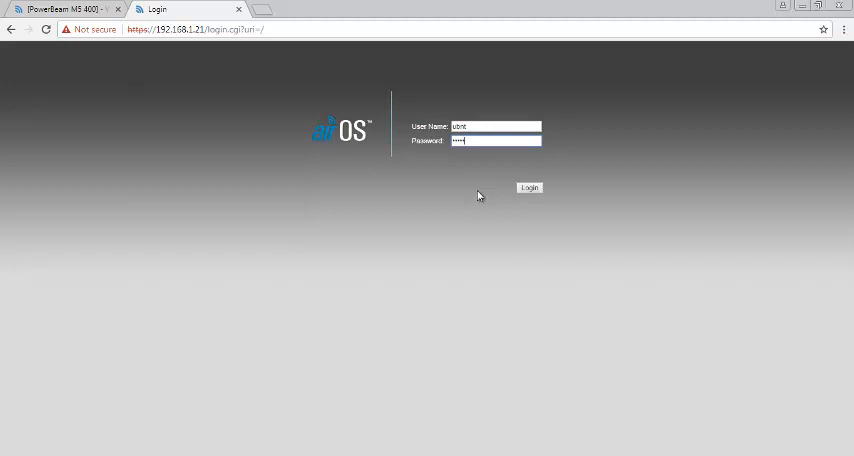
{"action": "left_click", "coordinate": [528, 188]}
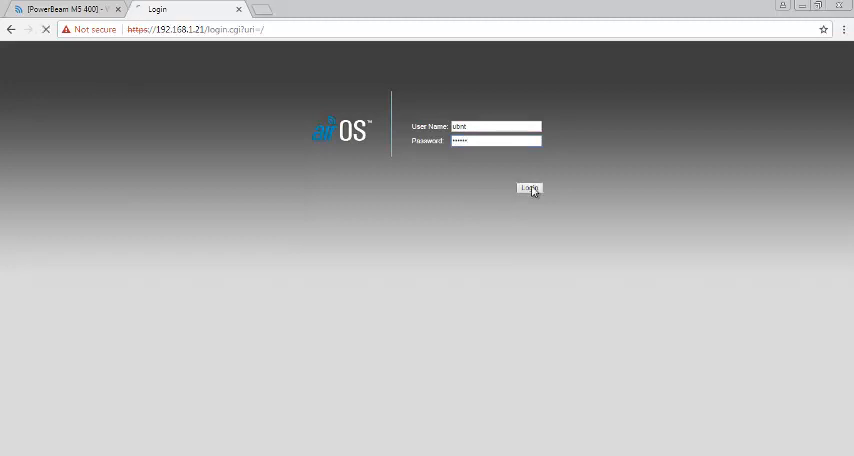
{"action": "left_click", "coordinate": [530, 188]}
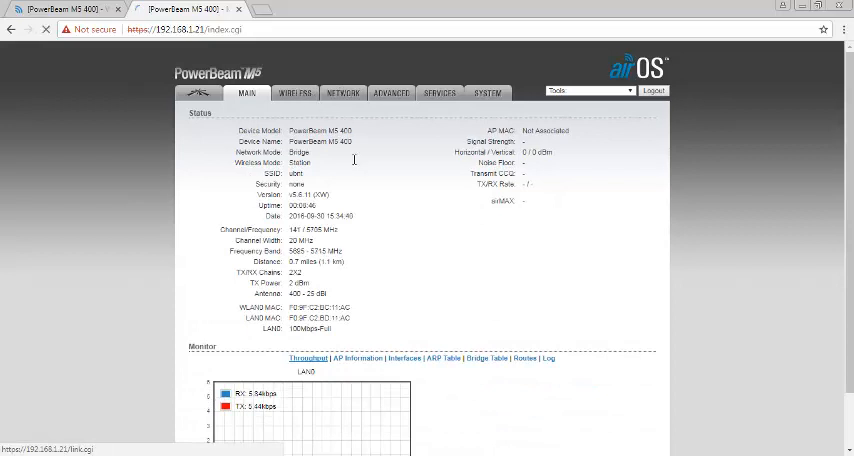
Enable WDS transparent bridge in station mode, enter the link SSID, and apply the changes
{"action": "left_click", "coordinate": [294, 92]}
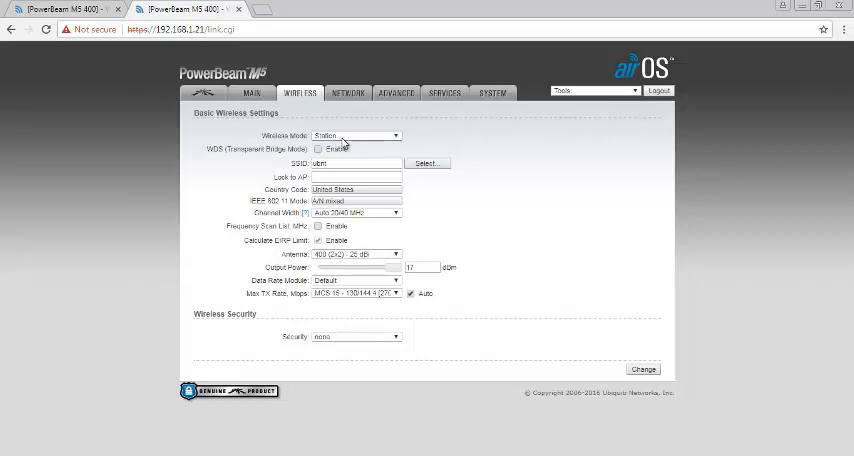
{"action": "left_click", "coordinate": [318, 148]}
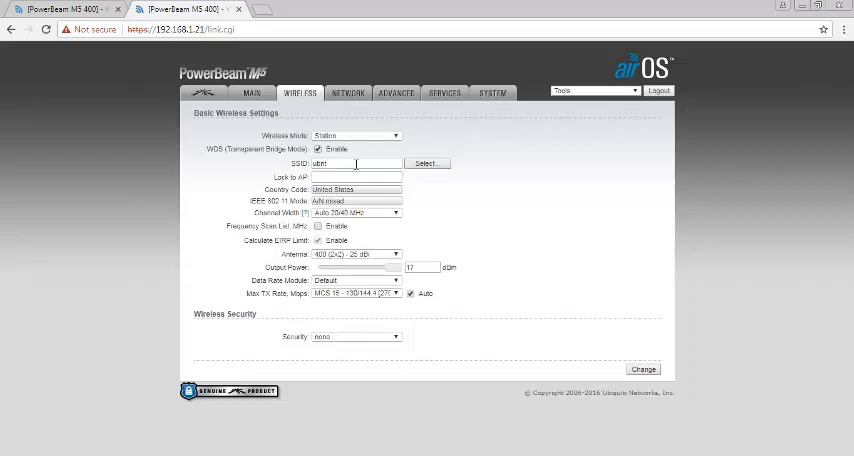
{"action": "left_click", "coordinate": [356, 164]}
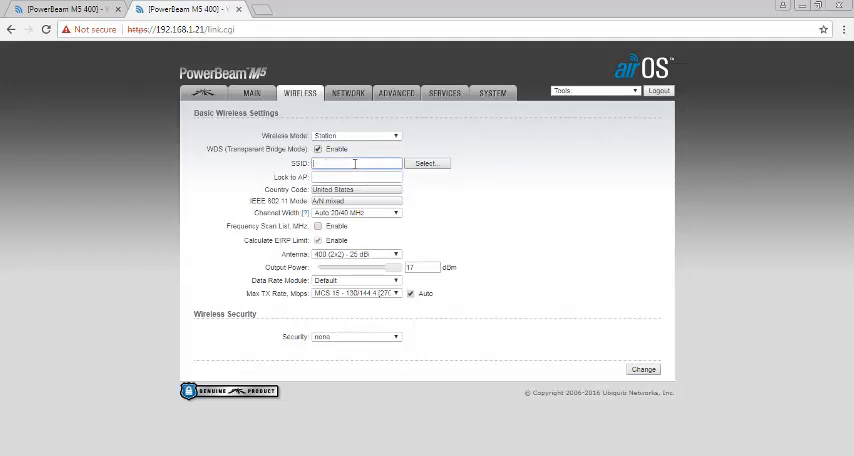
{"action": "type", "text": "TimGate"}
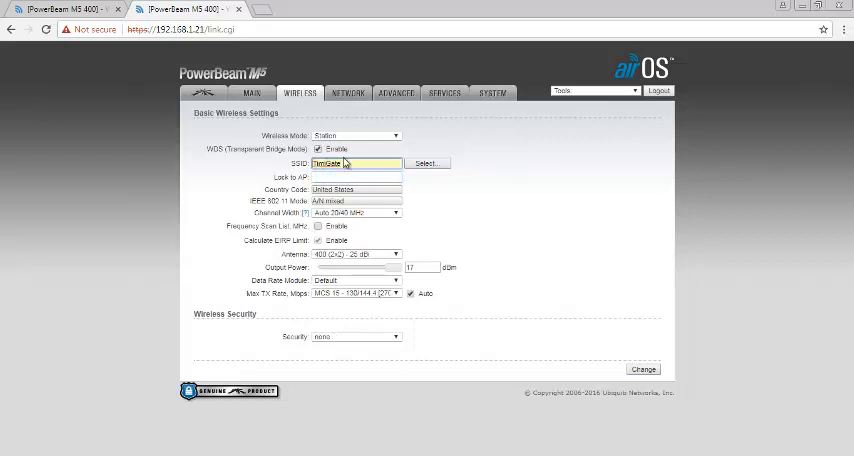
{"action": "mouse_move", "coordinate": [352, 176]}
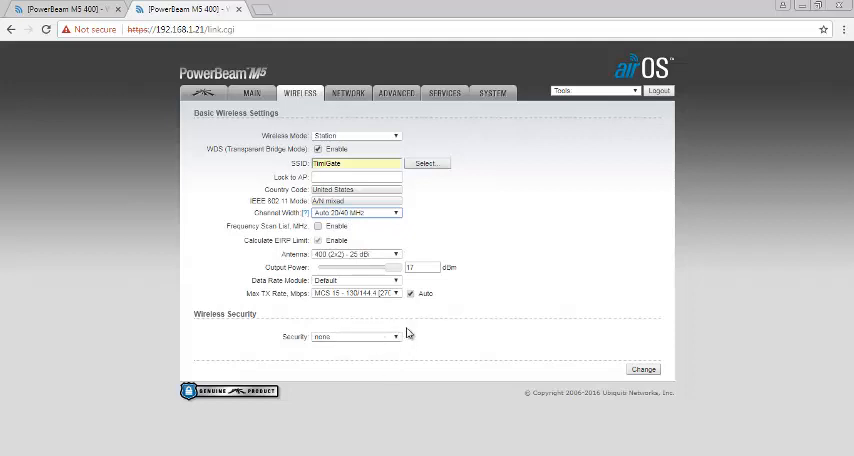
{"action": "mouse_move", "coordinate": [316, 336]}
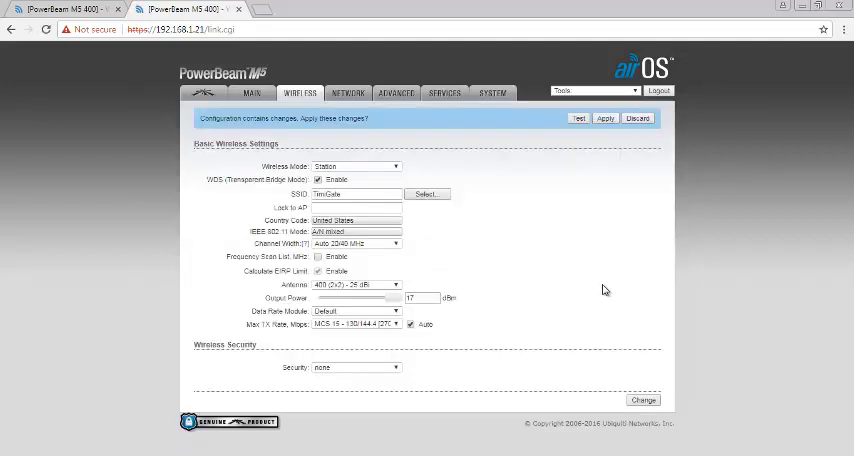
{"action": "left_click", "coordinate": [604, 118]}
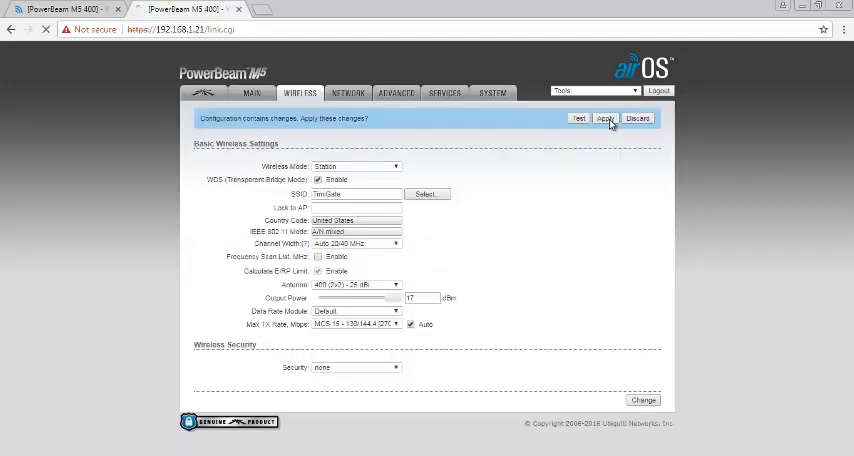
Apply the configuration, then fill the Speed Test with 192.168.1.20 and user ubnt
{"action": "left_click", "coordinate": [604, 118]}
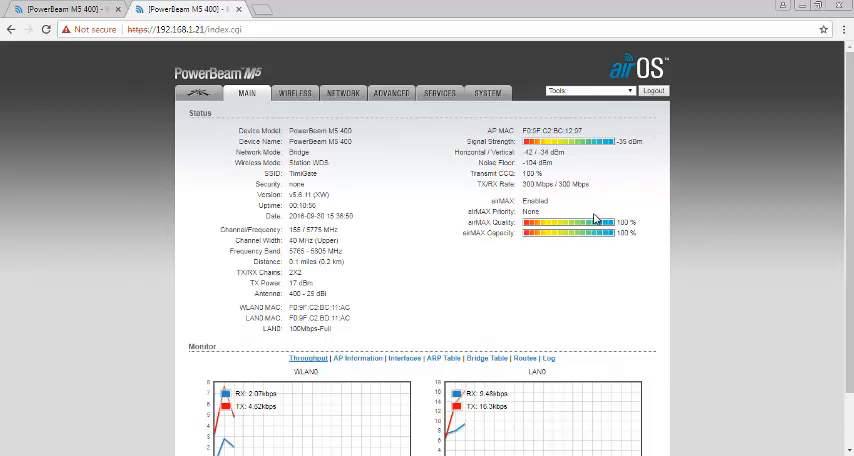
{"action": "left_click", "coordinate": [590, 90]}
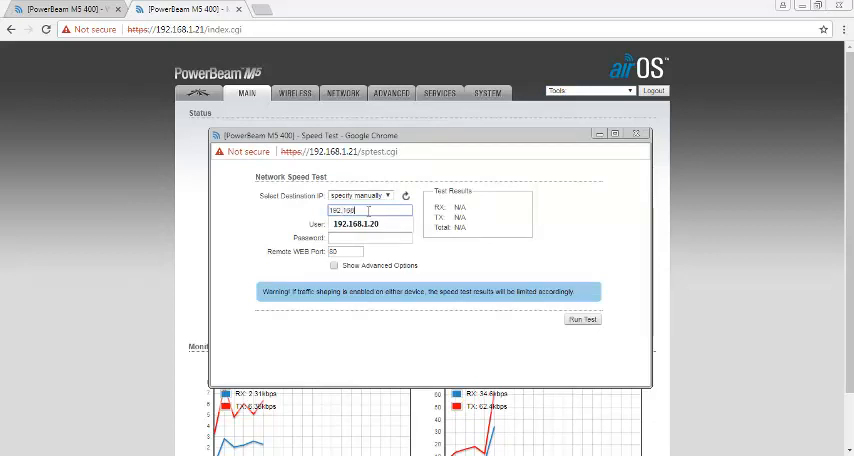
{"action": "type", "text": "192.168.1.20"}
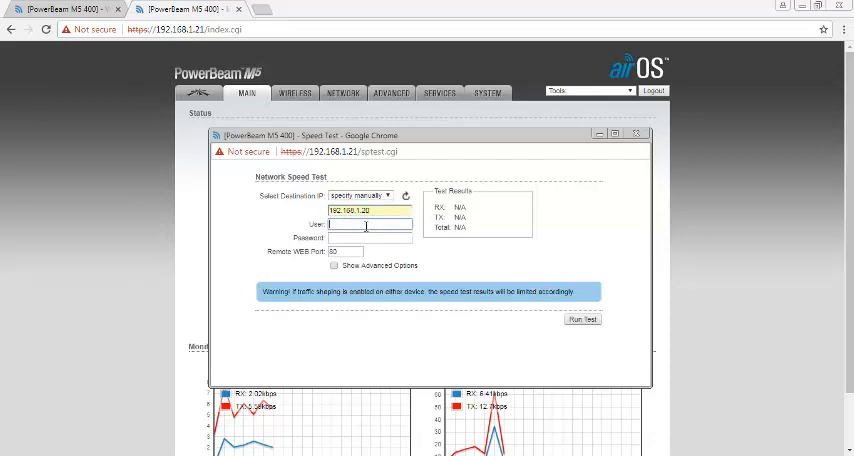
{"action": "type", "text": "ubnt"}
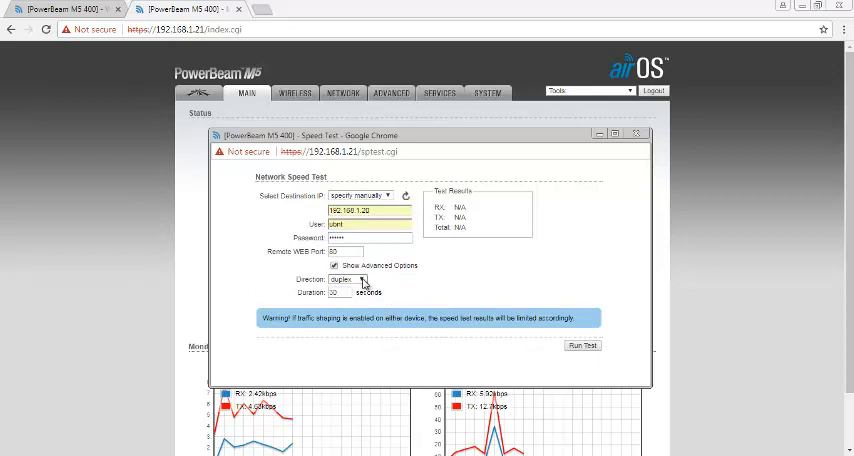
Choose the test direction and run the speed test against the access point
{"action": "left_click", "coordinate": [348, 280]}
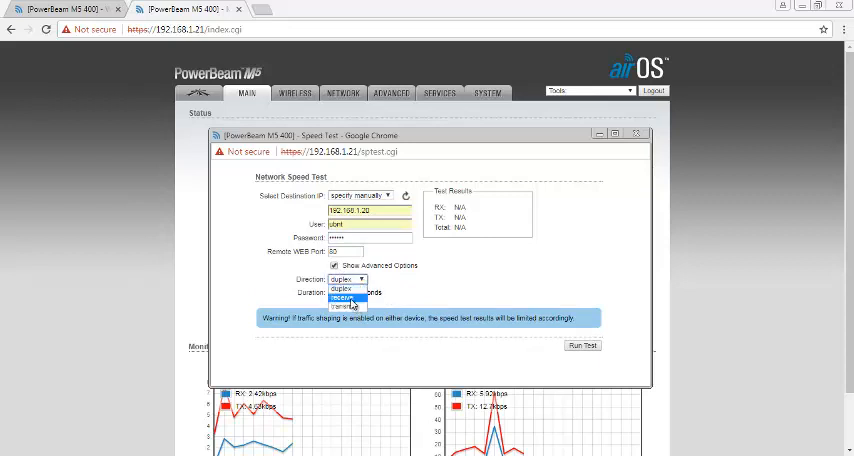
{"action": "left_click", "coordinate": [344, 298]}
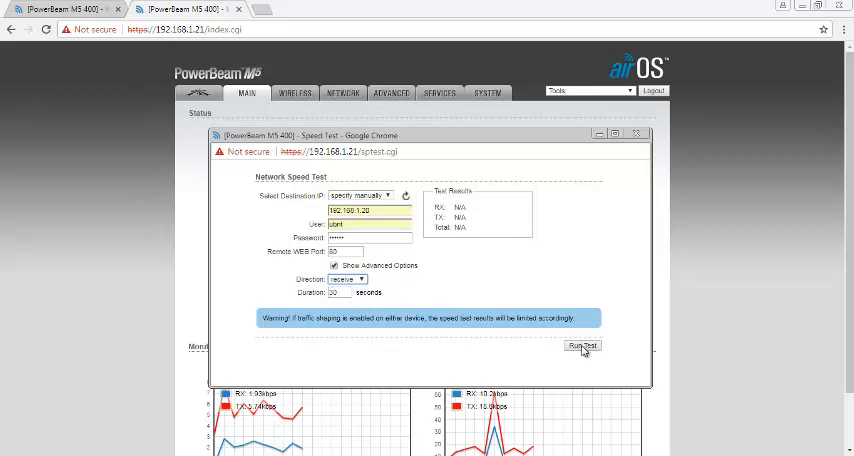
{"action": "left_click", "coordinate": [582, 344]}
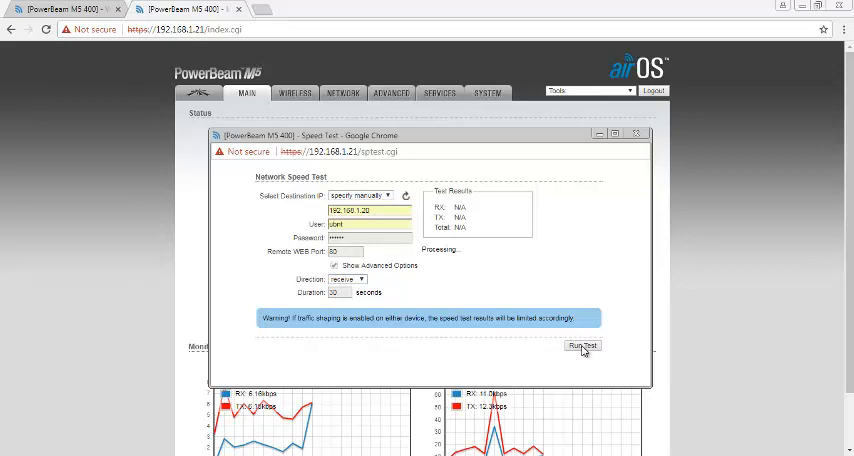
{"action": "left_click", "coordinate": [582, 344]}
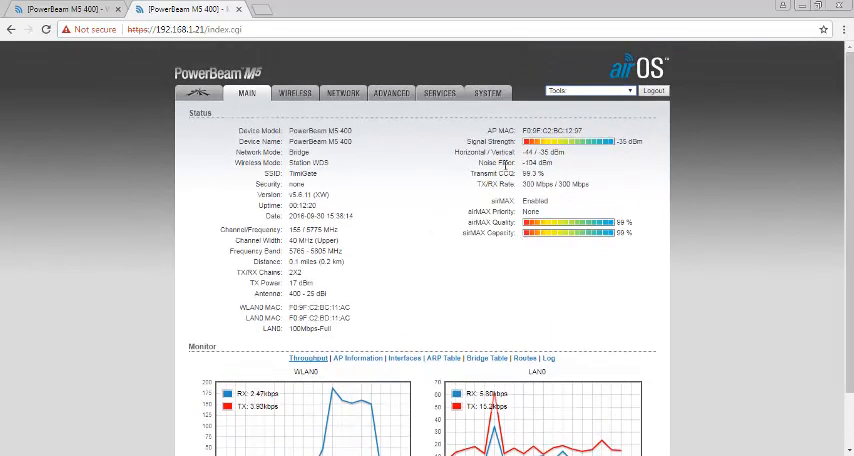
Reopen Tools > Speed Test and enter the ubnt credentials for 192.168.1.20
{"action": "left_click", "coordinate": [588, 90]}
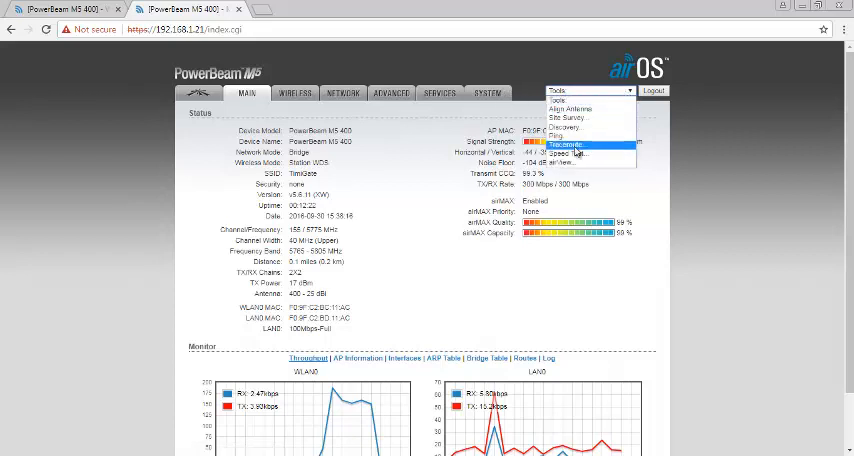
{"action": "left_click", "coordinate": [574, 152]}
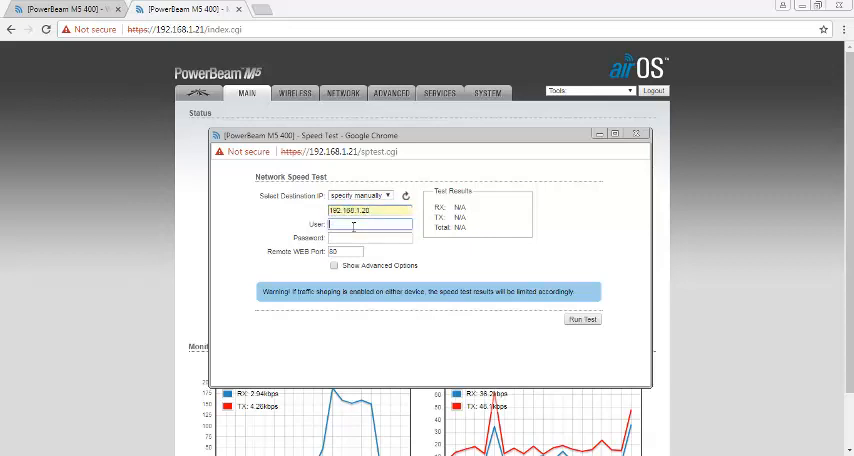
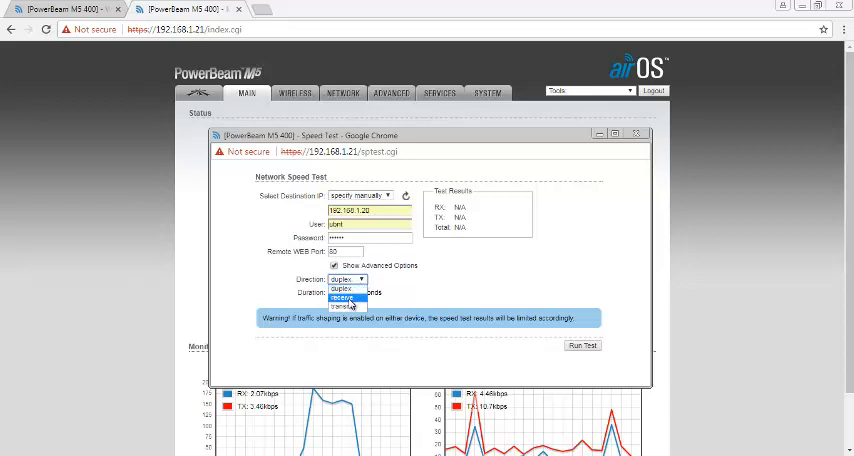
Run the test in the chosen direction, then close the results and return to the status page
{"action": "left_click", "coordinate": [358, 304]}
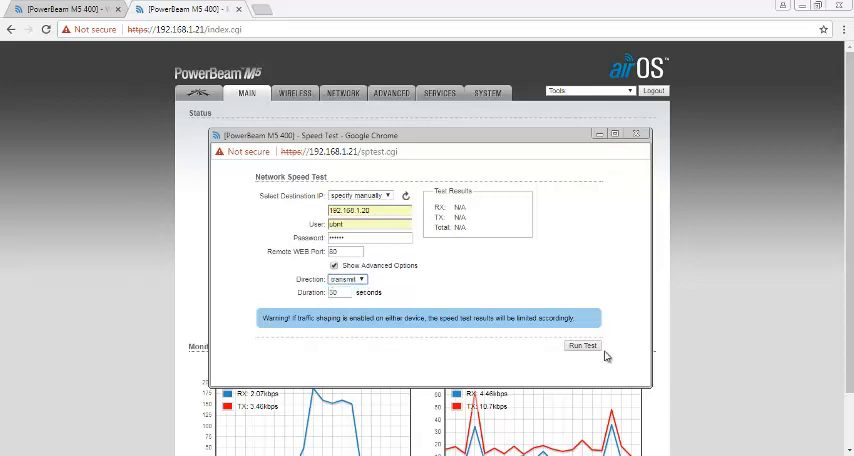
{"action": "left_click", "coordinate": [584, 344]}
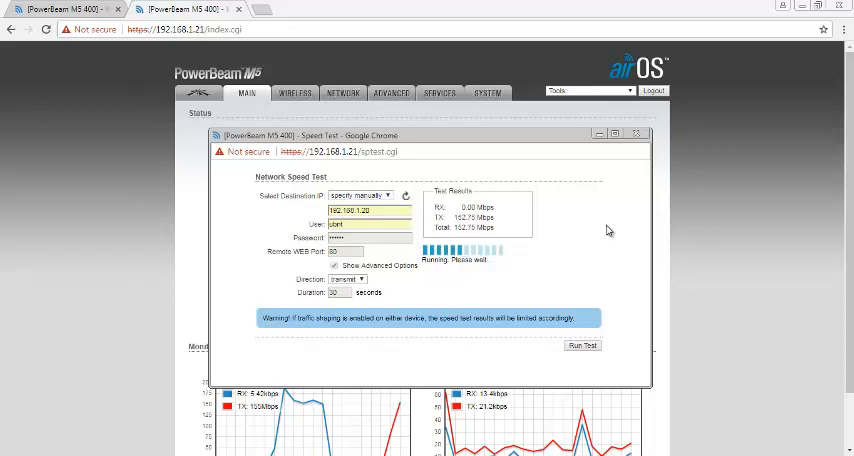
{"action": "left_click", "coordinate": [636, 134]}
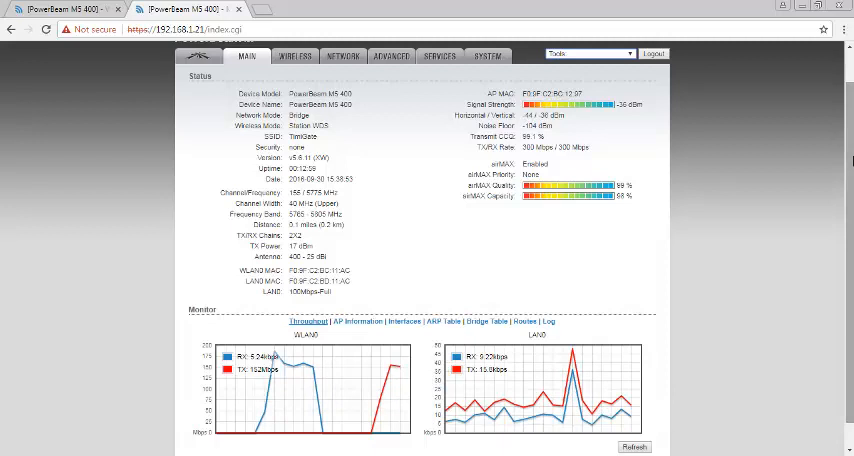
{"action": "scroll", "scroll_direction": "down", "scroll_amount": 3}
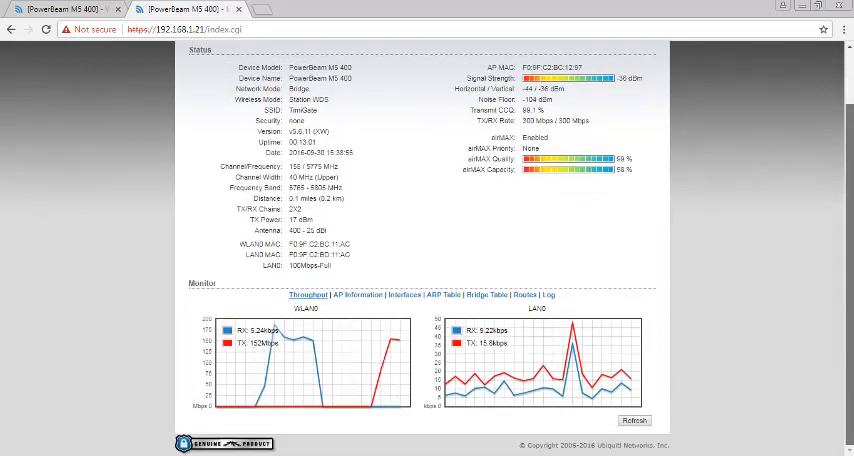